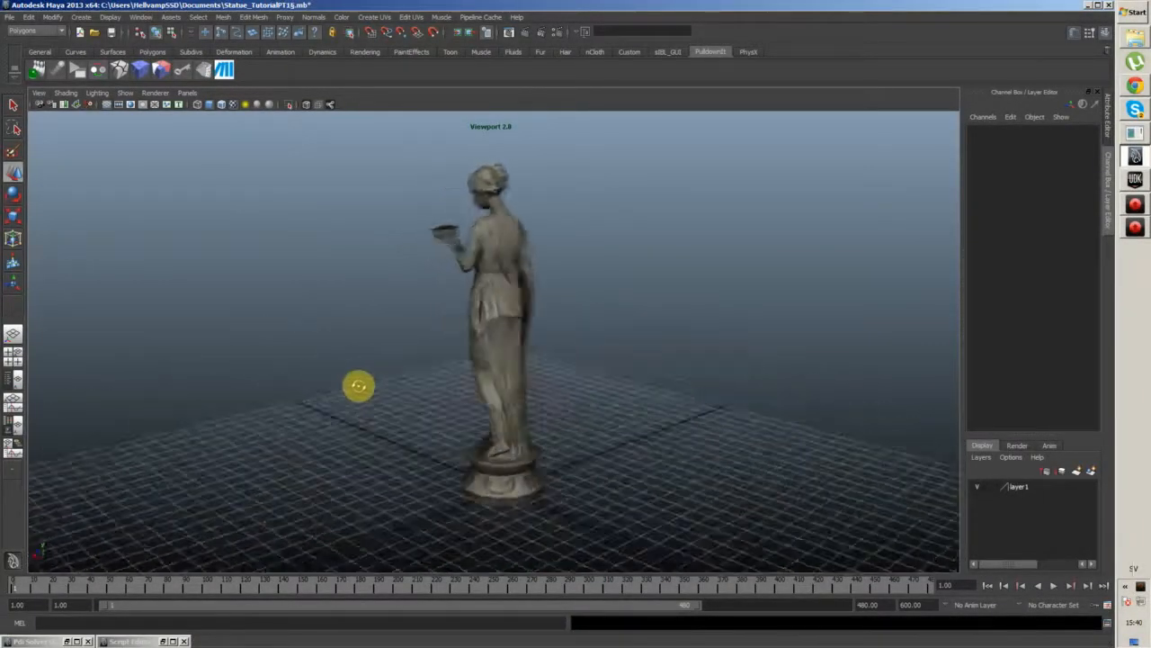
# Orbit around the fractured statue and select all its polySurface pieces for the bakeDestruction window.
pyautogui.moveTo(358, 387); pyautogui.dragTo(513, 414)
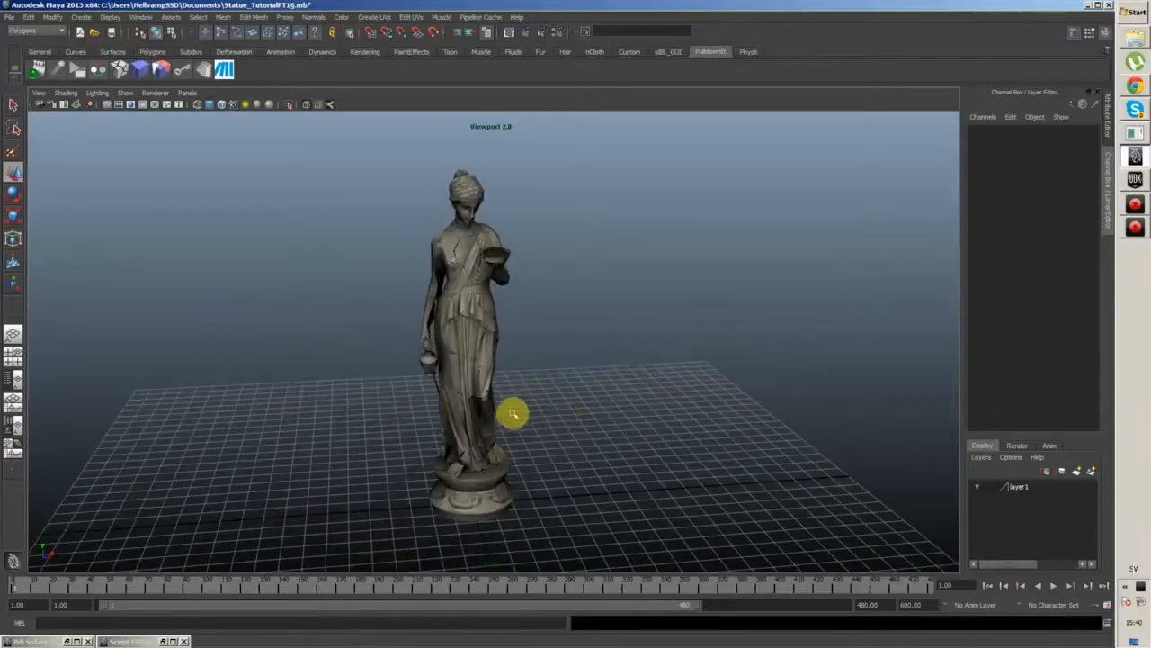
pyautogui.moveTo(513, 413); pyautogui.dragTo(482, 440)
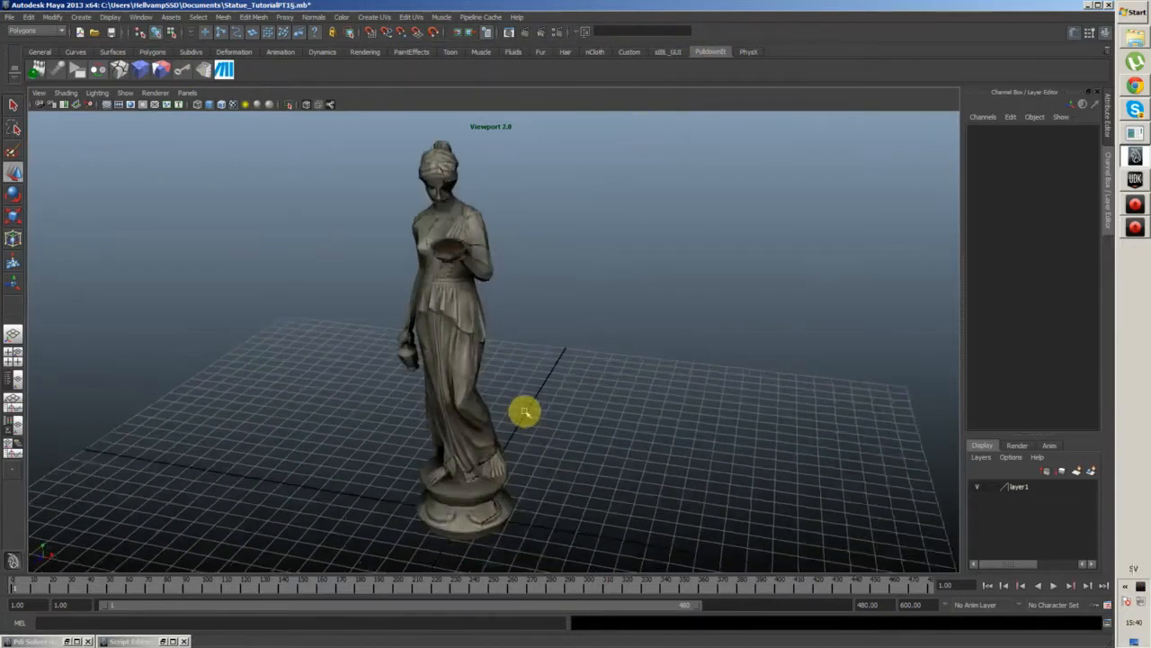
pyautogui.moveTo(526, 410); pyautogui.dragTo(629, 411)
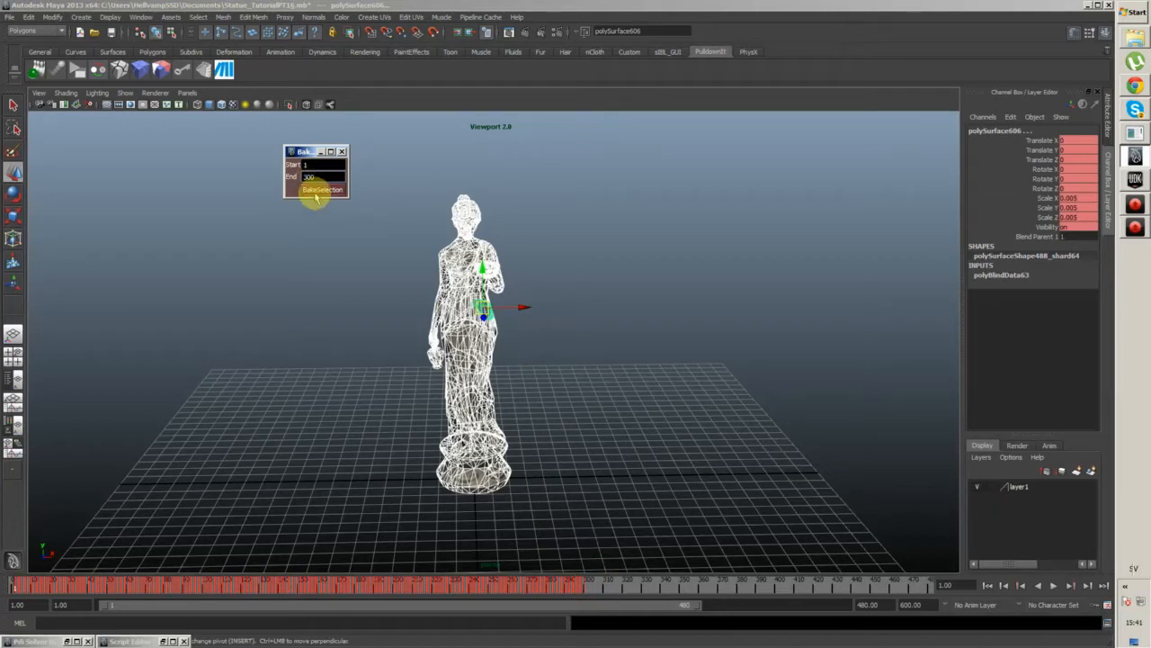
# Run BakeSelection on the pieces, clear the selection, and play the baked joint animation of the statue cracking apart.
pyautogui.click(322, 191)
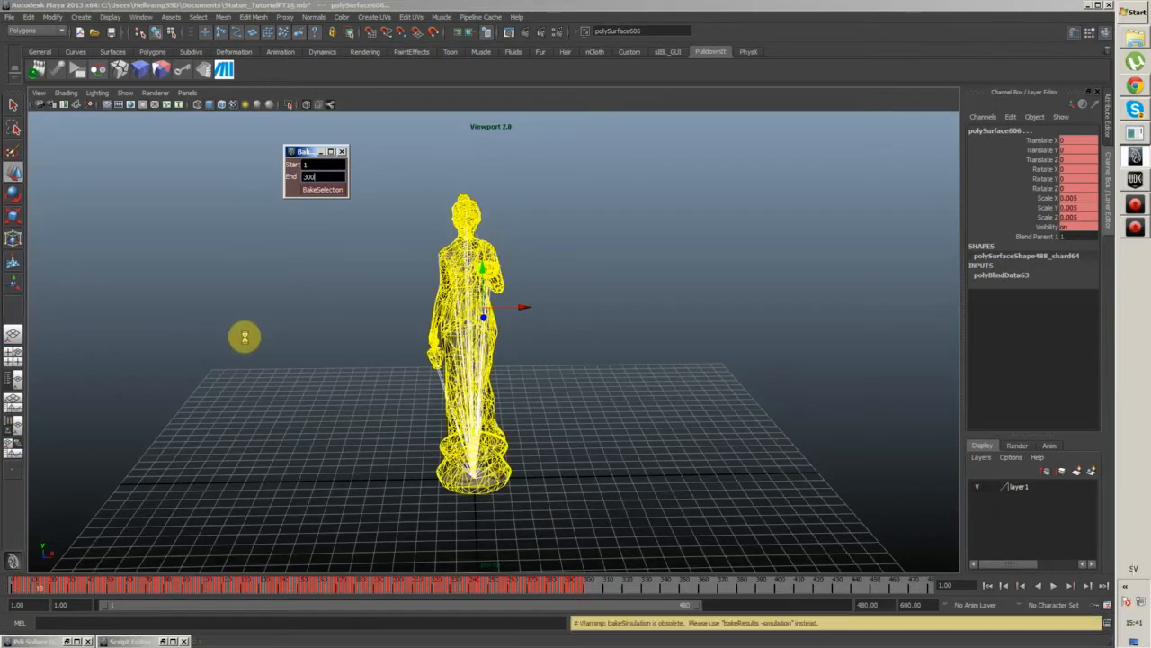
pyautogui.click(322, 189)
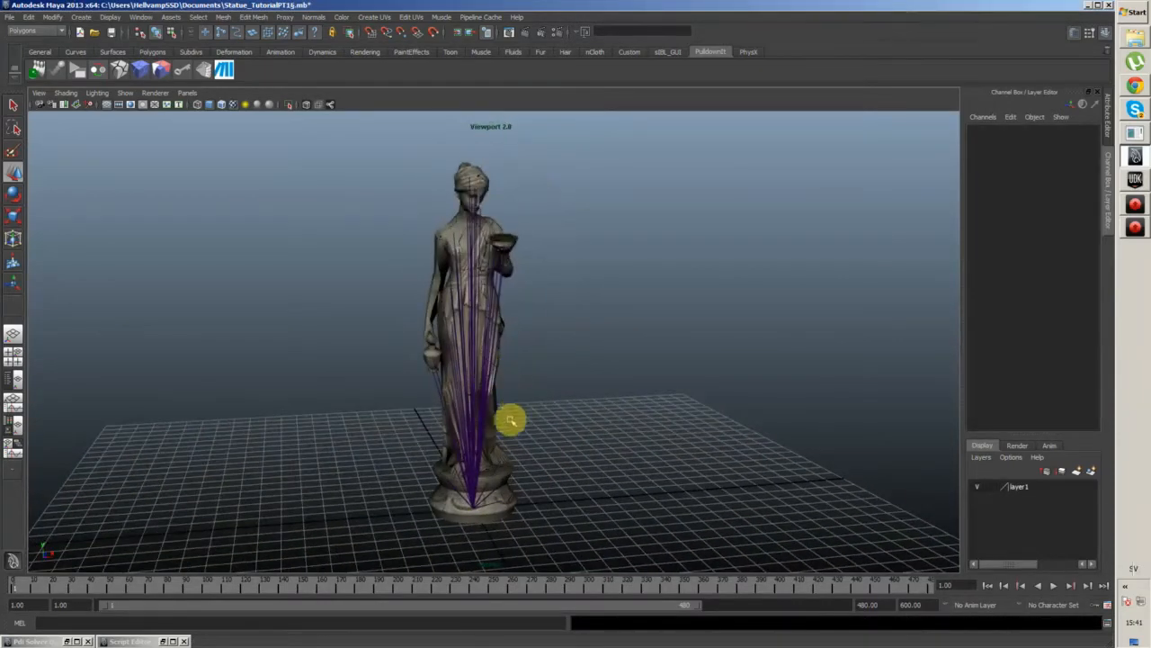
pyautogui.click(1054, 585)
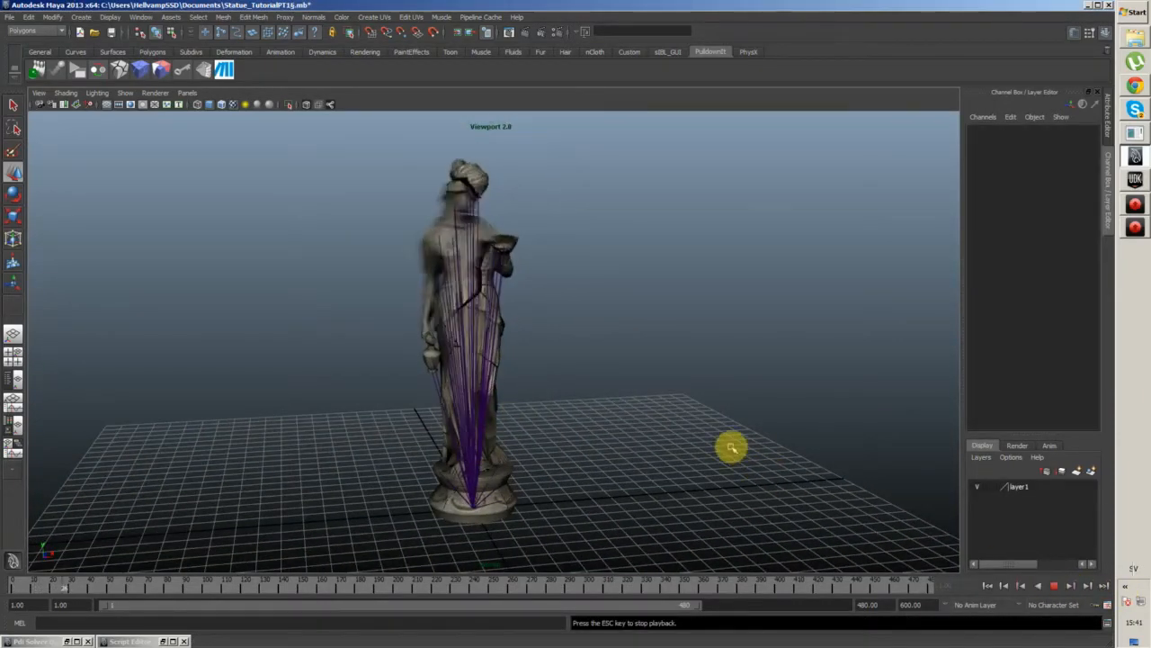